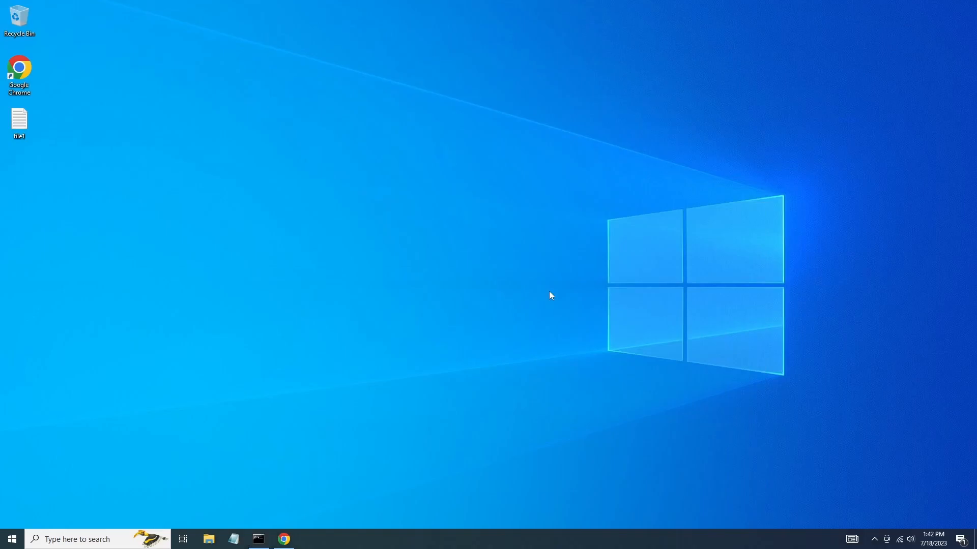
Step: Open the Command Prompt window from the taskbar icon
{"action": "left_click", "coordinate": [257, 539]}
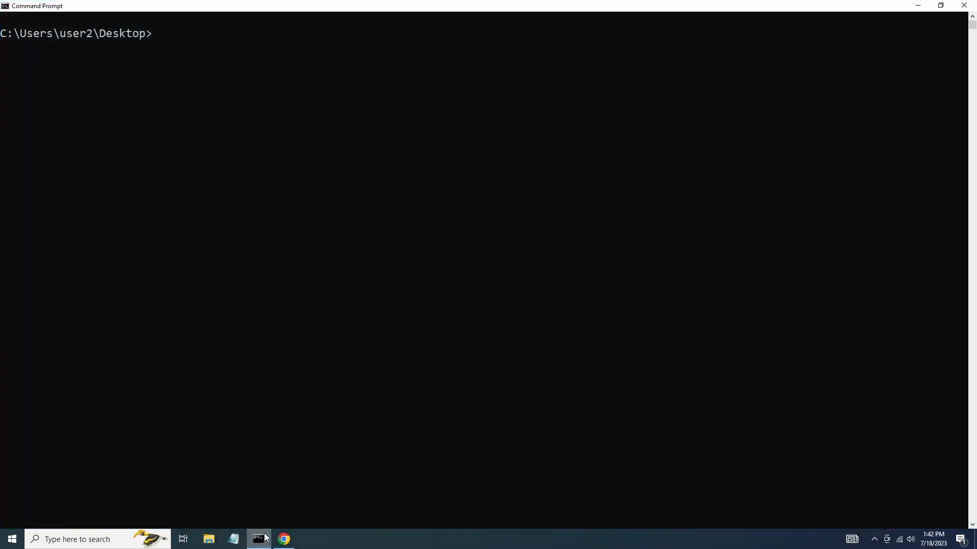
Step: Run tasklist to print the running processes in the console
{"action": "type", "text": "ta"}
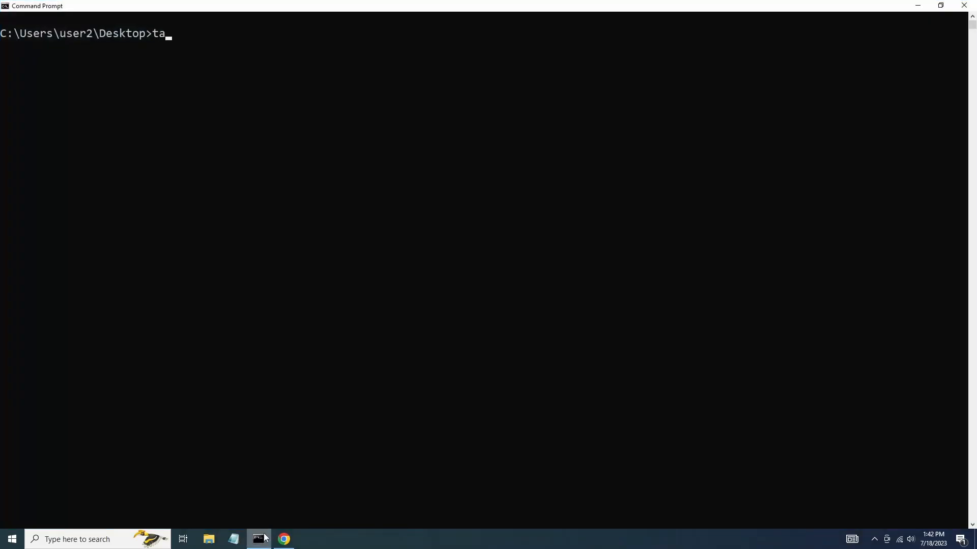
{"action": "key", "text": "Return"}
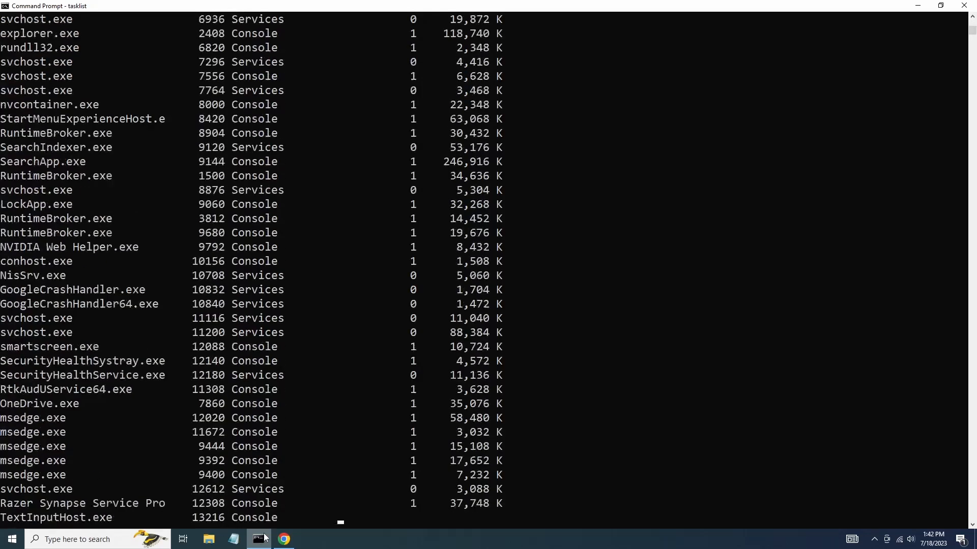
{"action": "scroll", "scroll_direction": "down", "scroll_amount": 3}
{"action": "type", "text": "tas"}
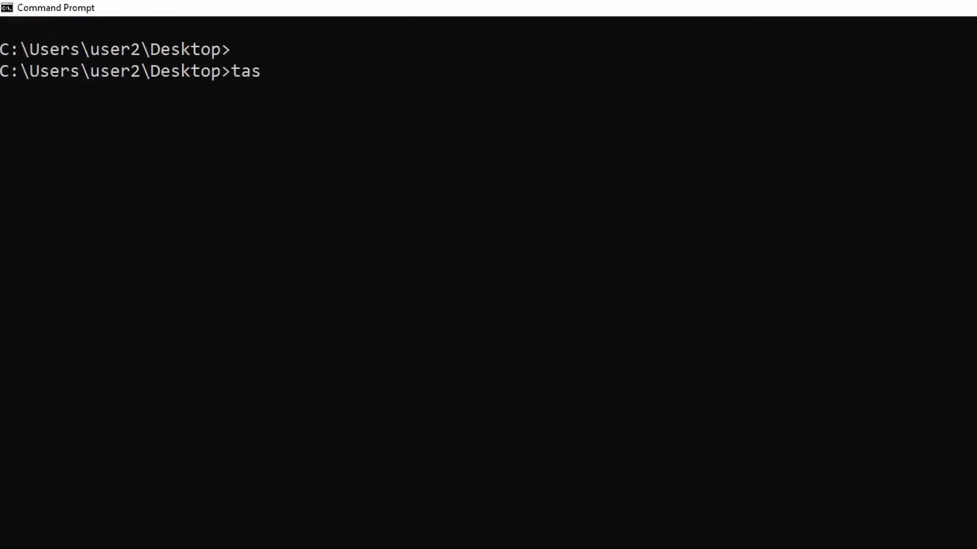
Step: Run 'tasklist | clip' to copy the process list to the clipboard
{"action": "type", "text": "klist"}
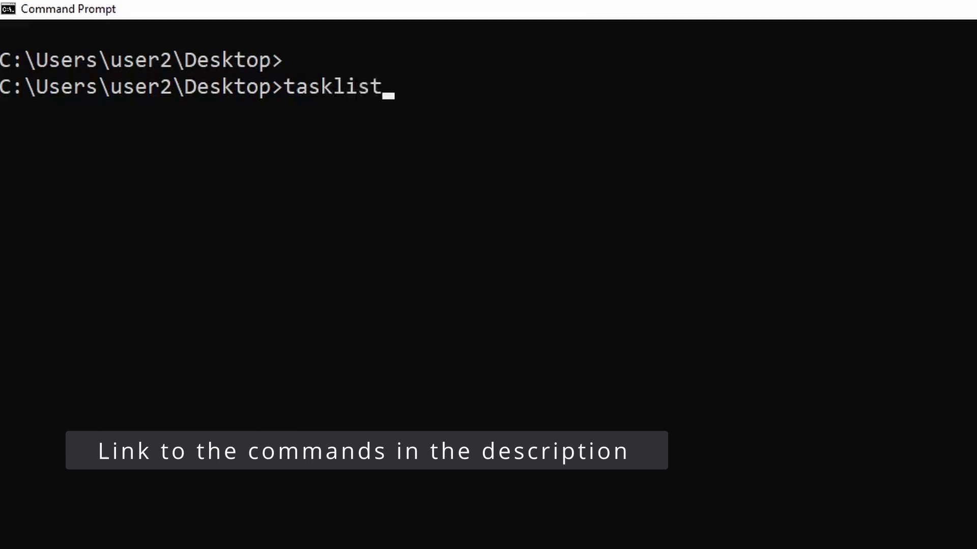
{"action": "type", "text": "| cli"}
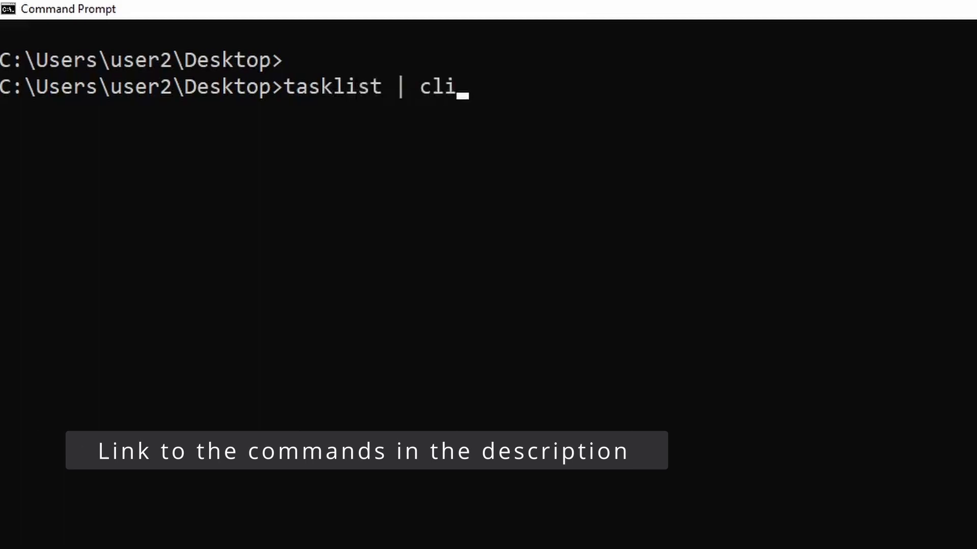
{"action": "key", "text": "Return"}
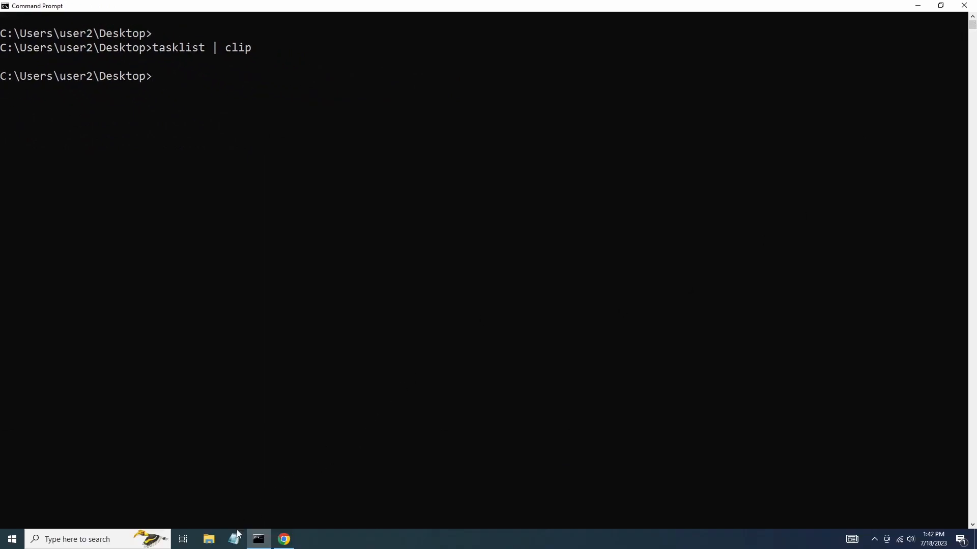
Step: Paste the copied process list into a new Notepad note, then close Notepad
{"action": "left_click", "coordinate": [233, 539]}
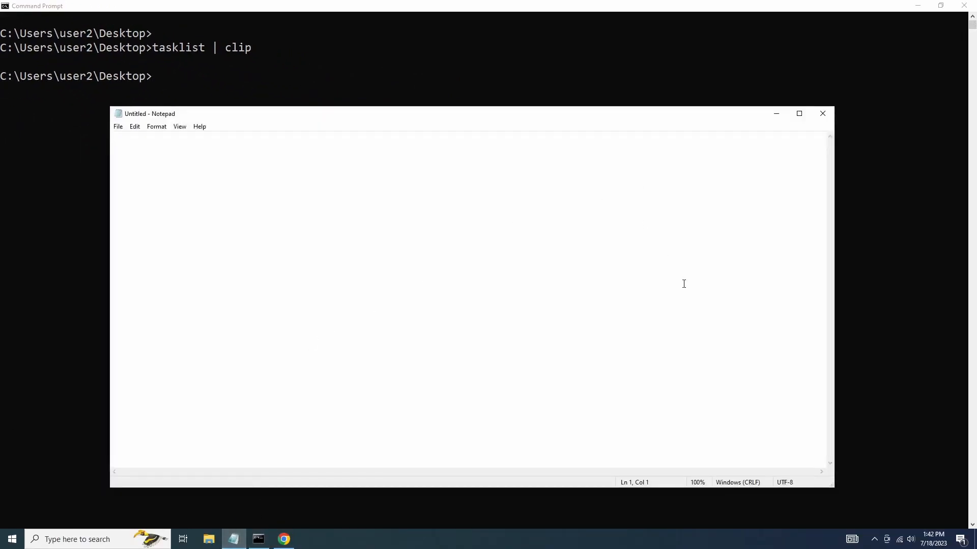
{"action": "key", "text": "ctrl+v"}
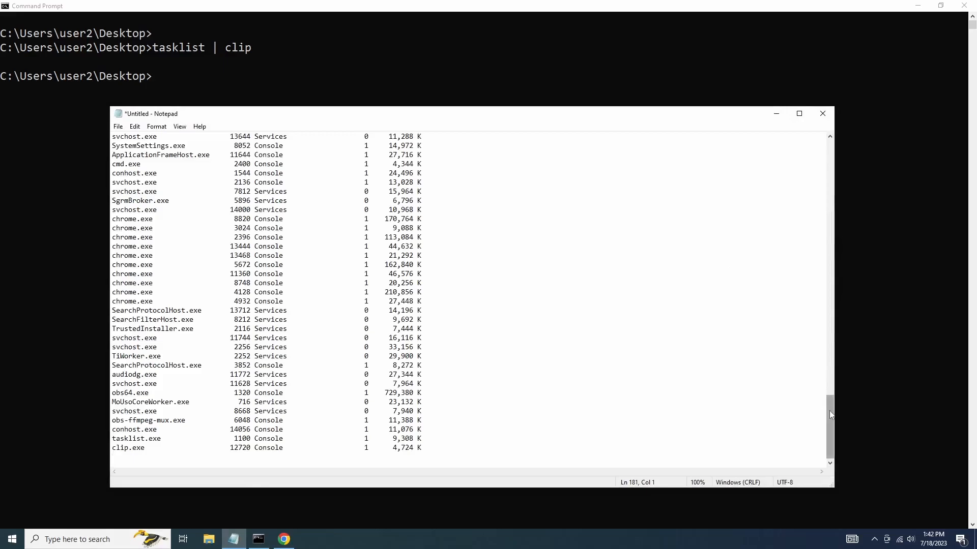
{"action": "left_click", "coordinate": [821, 113]}
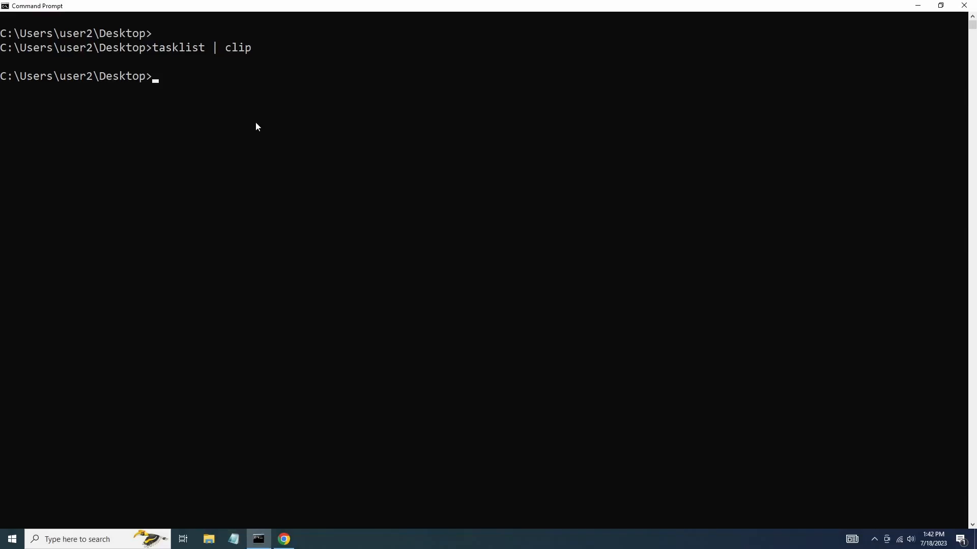
Step: Run 'type file1.txt' to print 'Sample Text' to the console
{"action": "type", "text": "ty"}
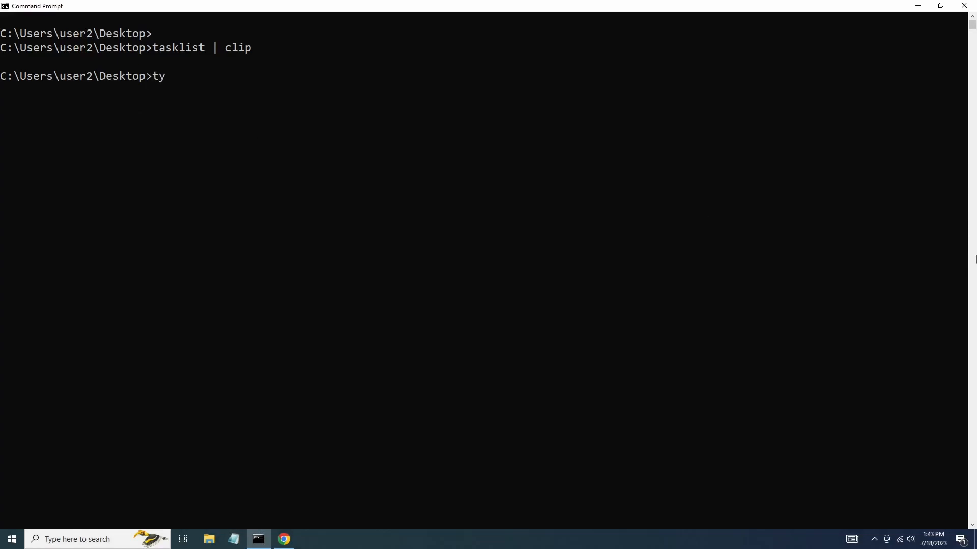
{"action": "type", "text": "pe fi"}
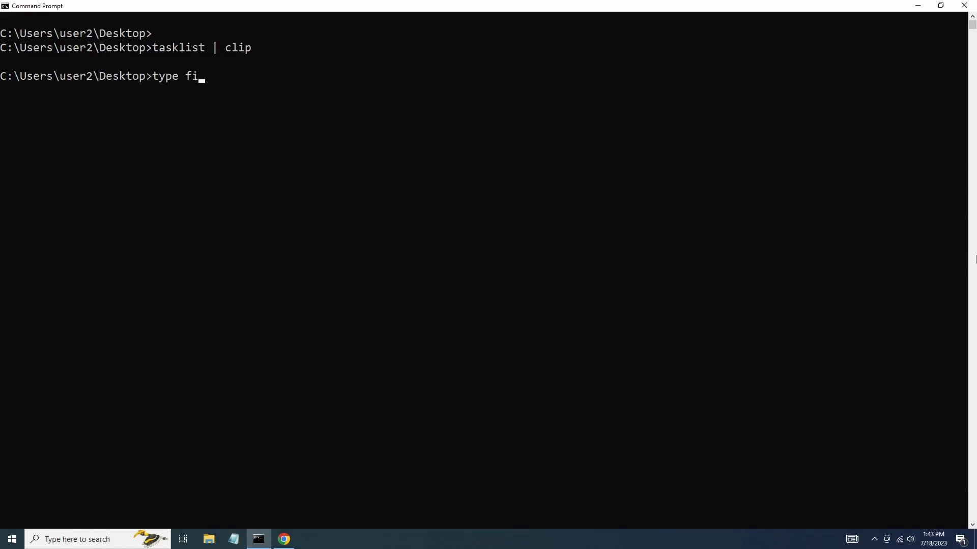
{"action": "key", "text": "Return"}
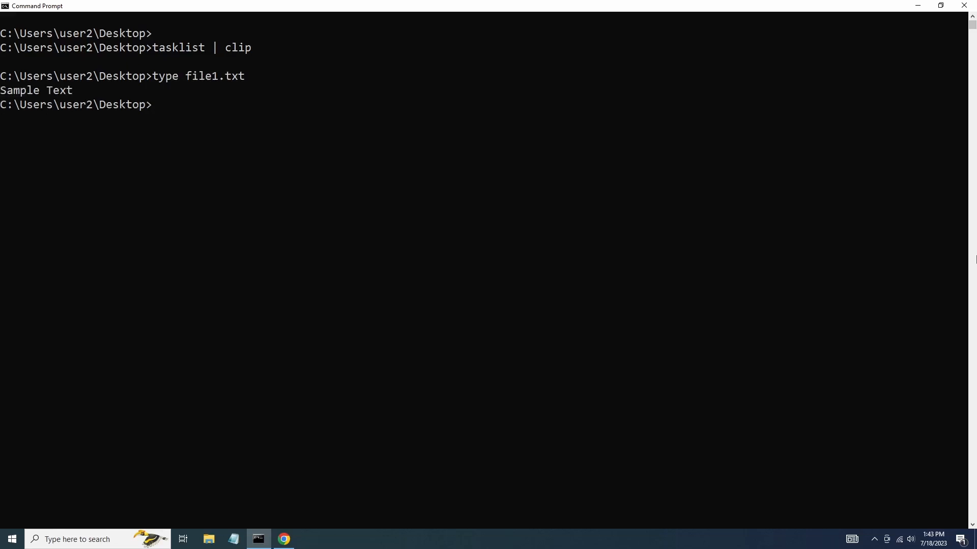
Step: Run 'clip < file1.txt' to copy the file's contents to the clipboard
{"action": "type", "text": "c"}
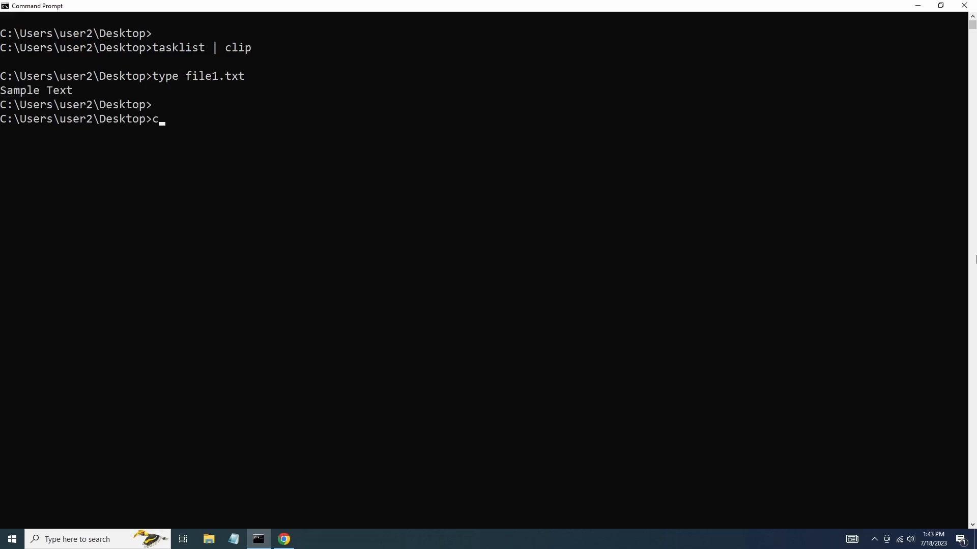
{"action": "type", "text": "lip"}
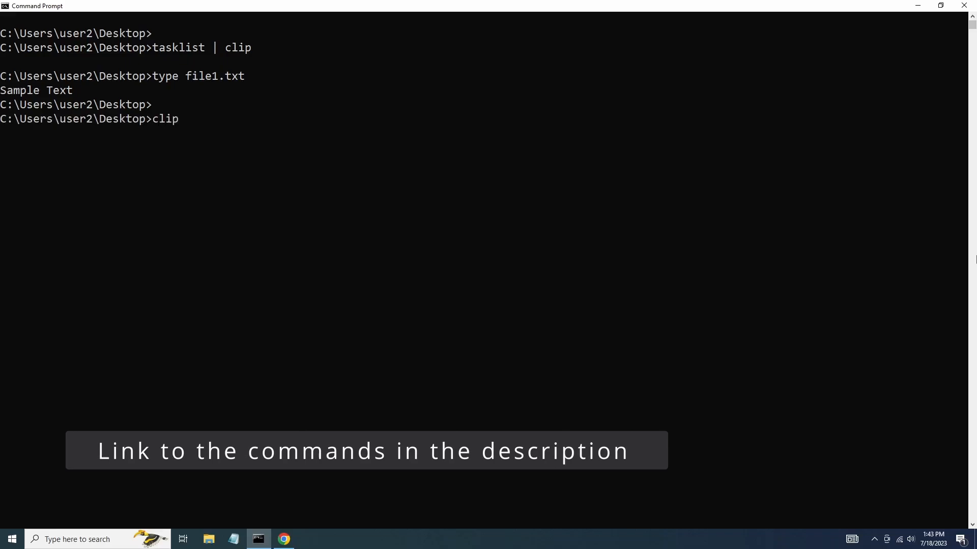
{"action": "type", "text": "< f"}
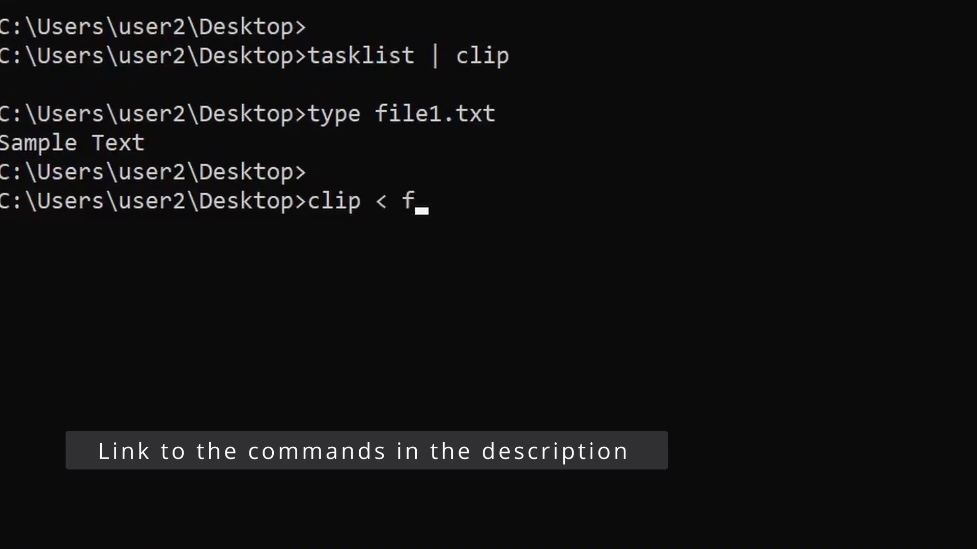
{"action": "type", "text": "ile1."}
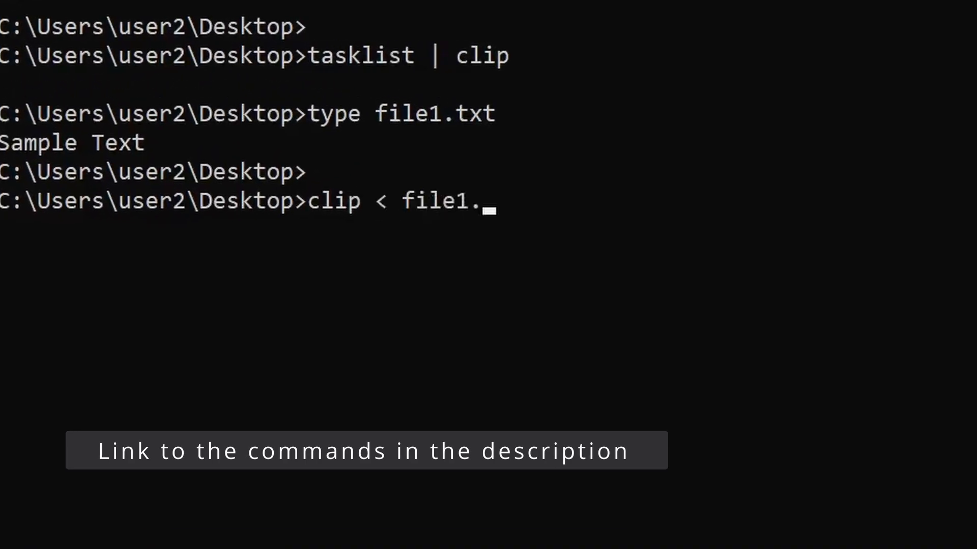
{"action": "type", "text": "txt"}
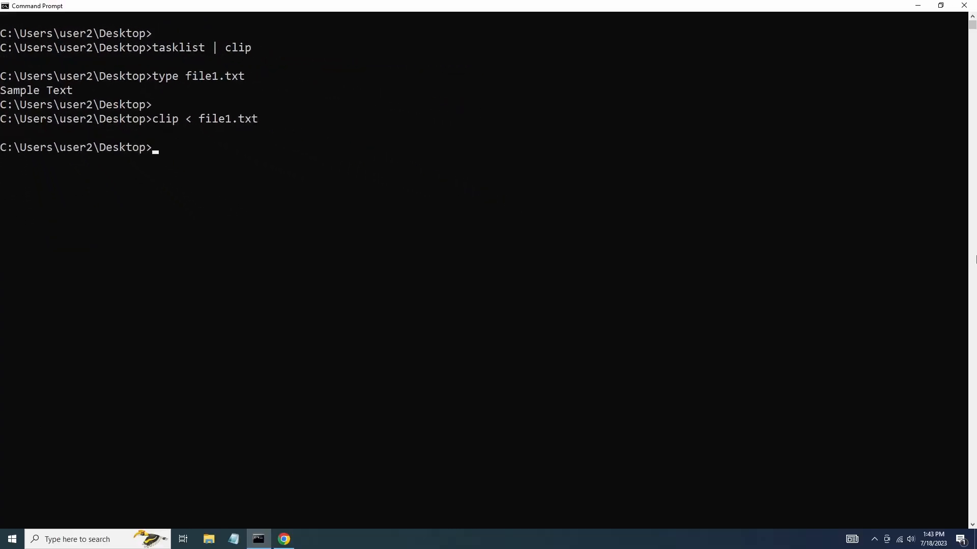
{"action": "left_click", "coordinate": [233, 539]}
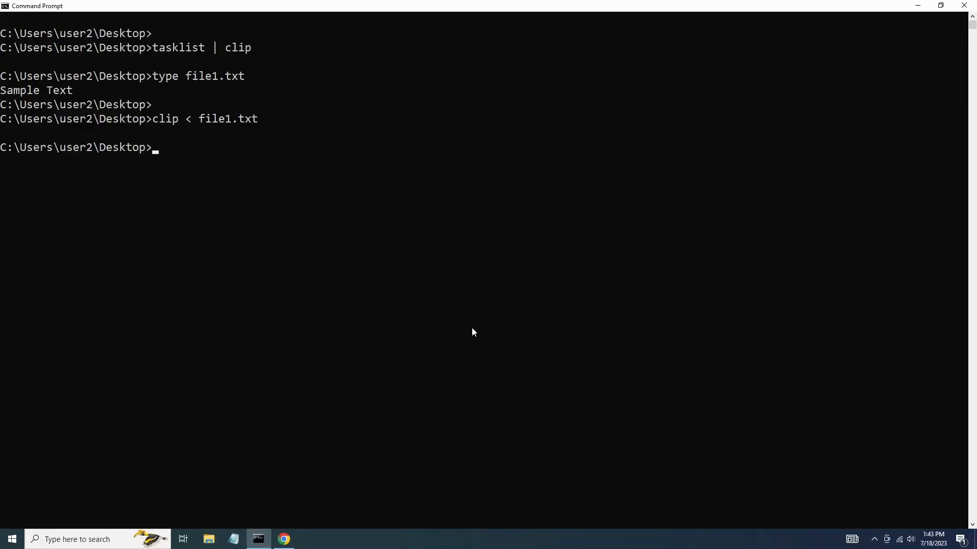
Step: Clear the clipboard with 'echo off | clip' and right-click in a blank Notepad note
{"action": "type", "text": "echo"}
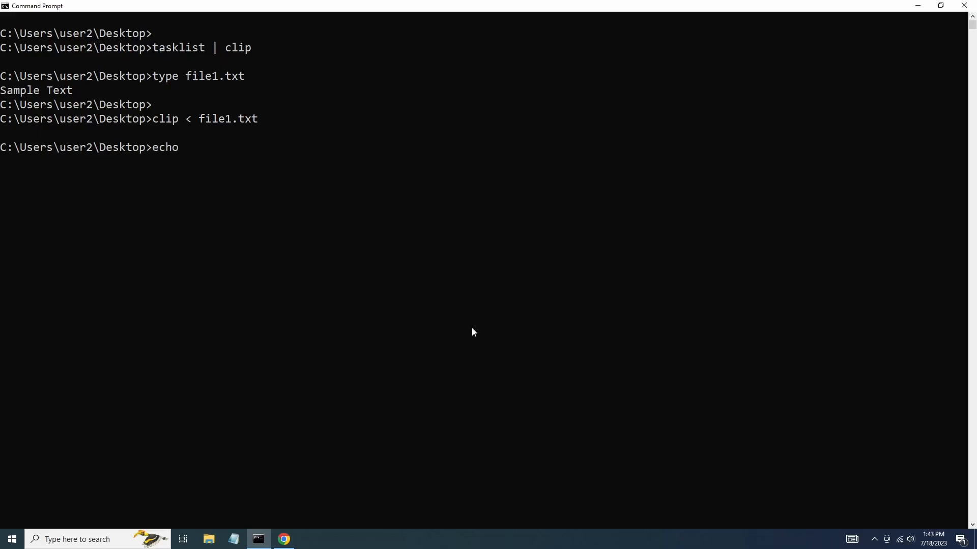
{"action": "type", "text": "off |"}
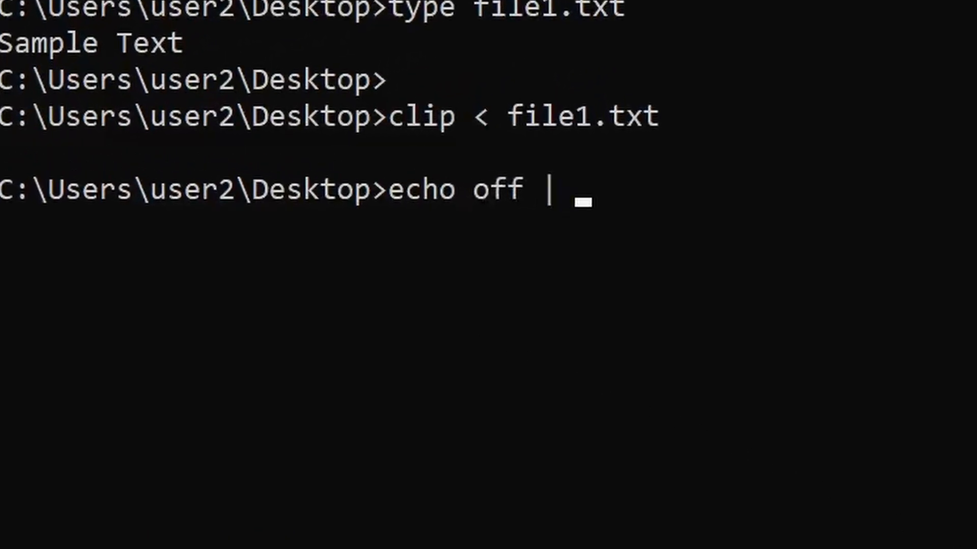
{"action": "type", "text": "clip"}
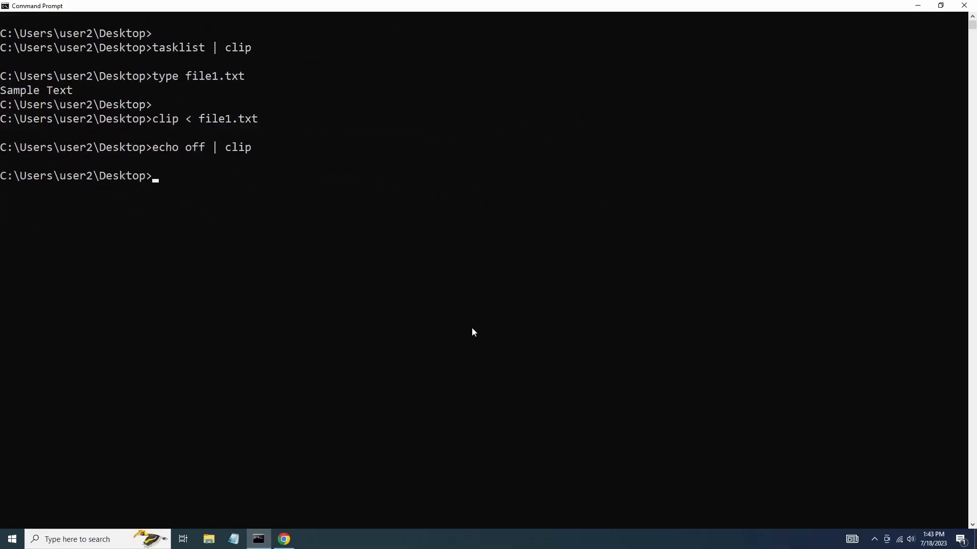
{"action": "right_click", "coordinate": [216, 260]}
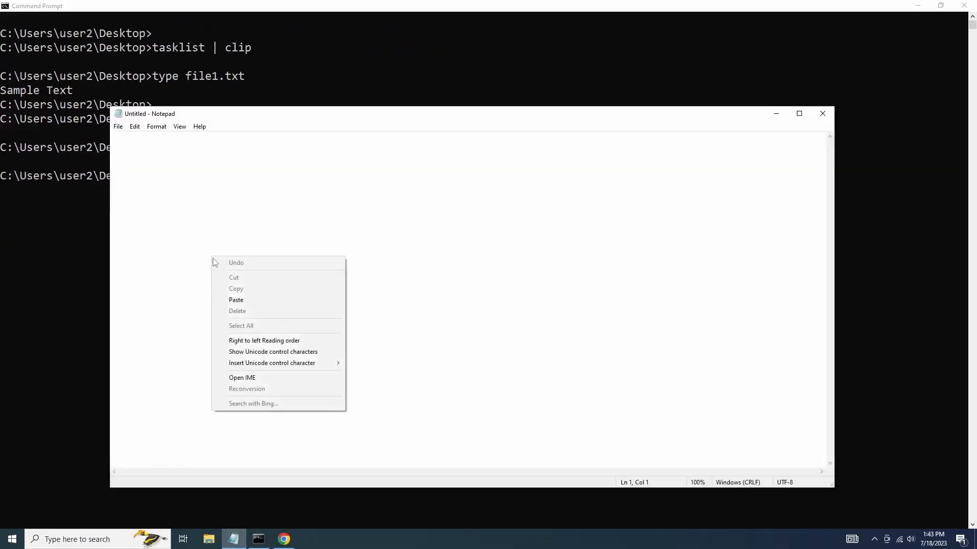